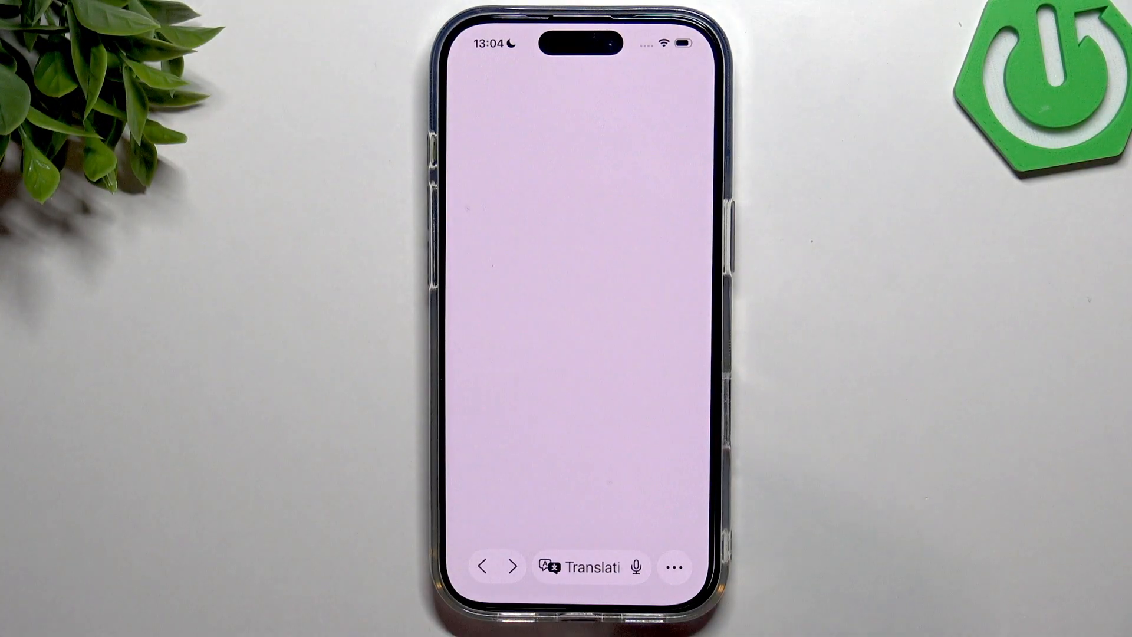
Step: Open the tab overview showing the 'labubu halloween 2024' Google search tab
left_click(672, 567)
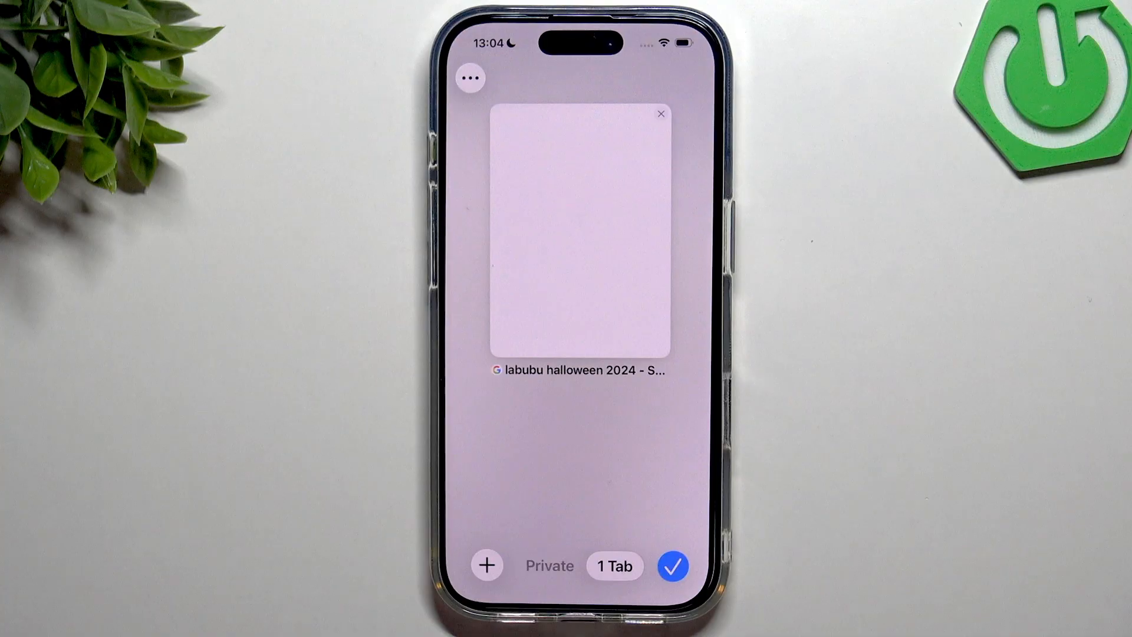
Step: Switch to the Private tab group to show the Private Browsing explanation screen
left_click(548, 566)
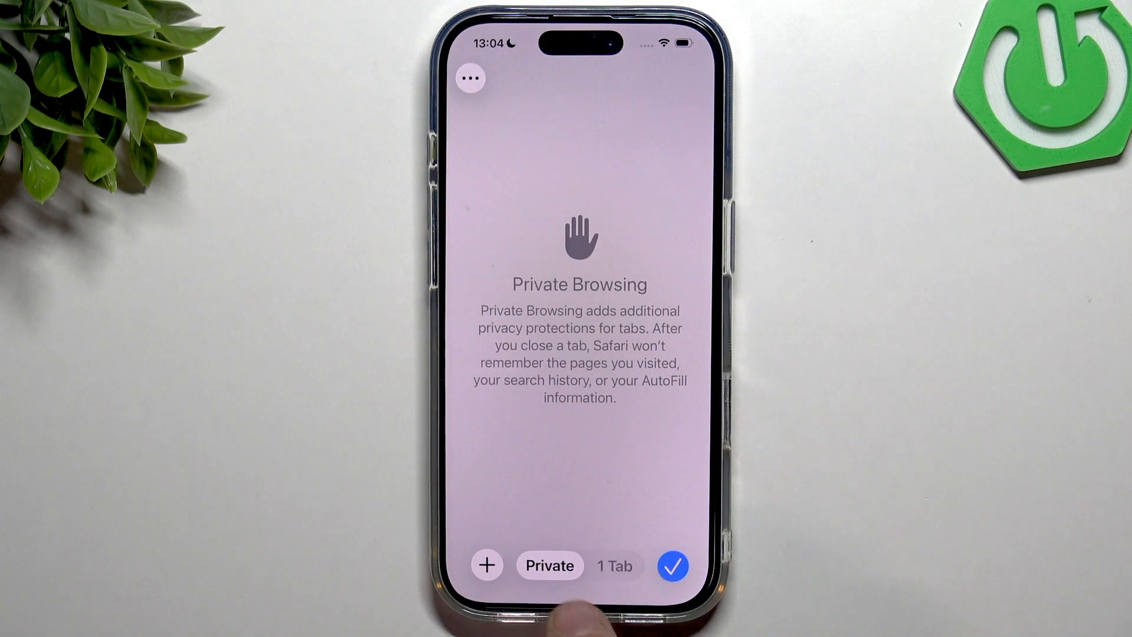